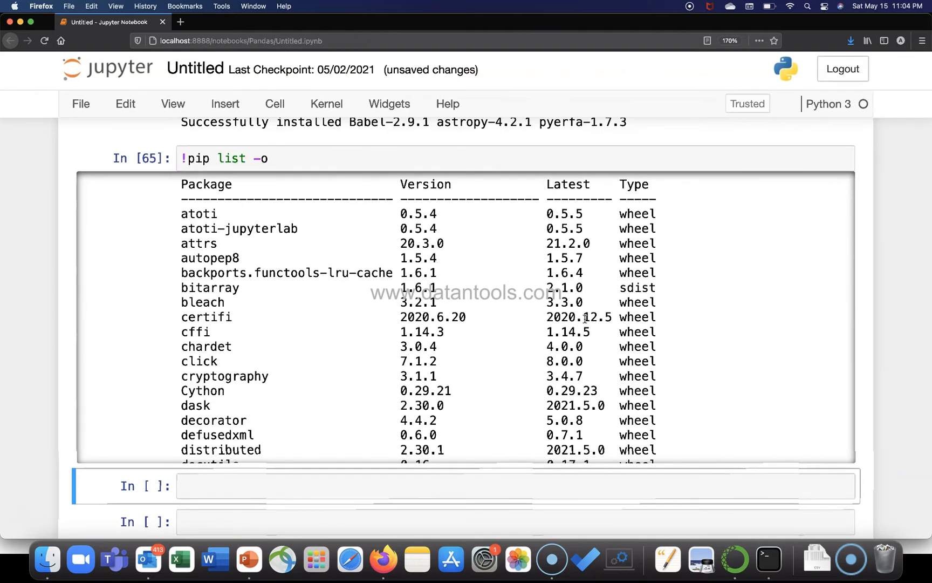
{"action": "mouse_move", "coordinate": [483, 207]}
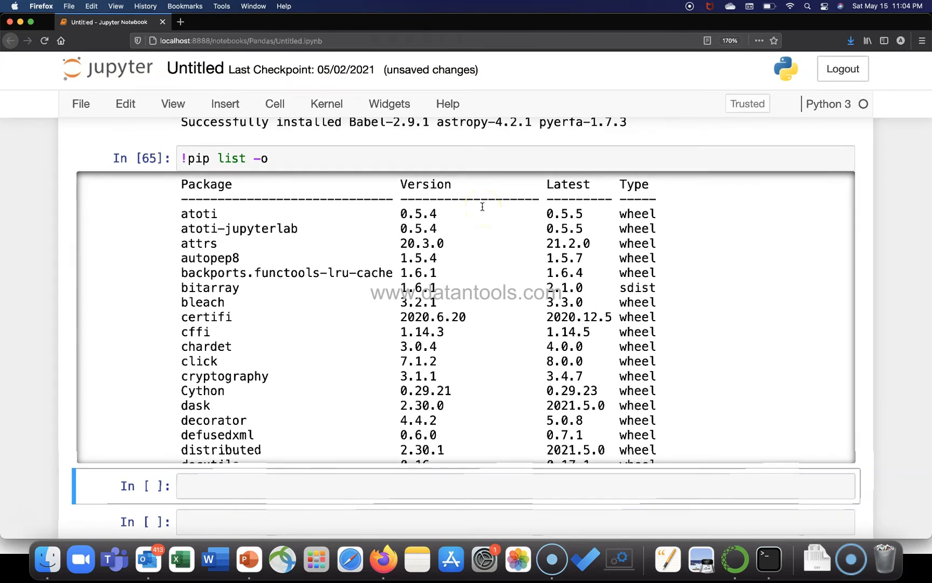
Step: Edit the cell to read !pip list -h and run it to show pip list help
{"action": "left_click", "coordinate": [247, 158]}
{"action": "type", "text": "h"}
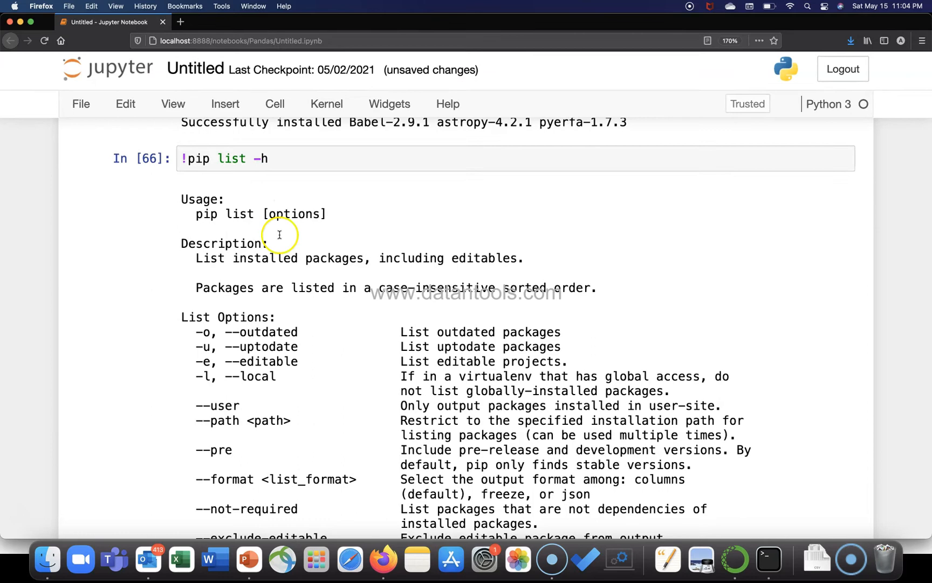
{"action": "scroll", "scroll_direction": "down", "scroll_amount": 3}
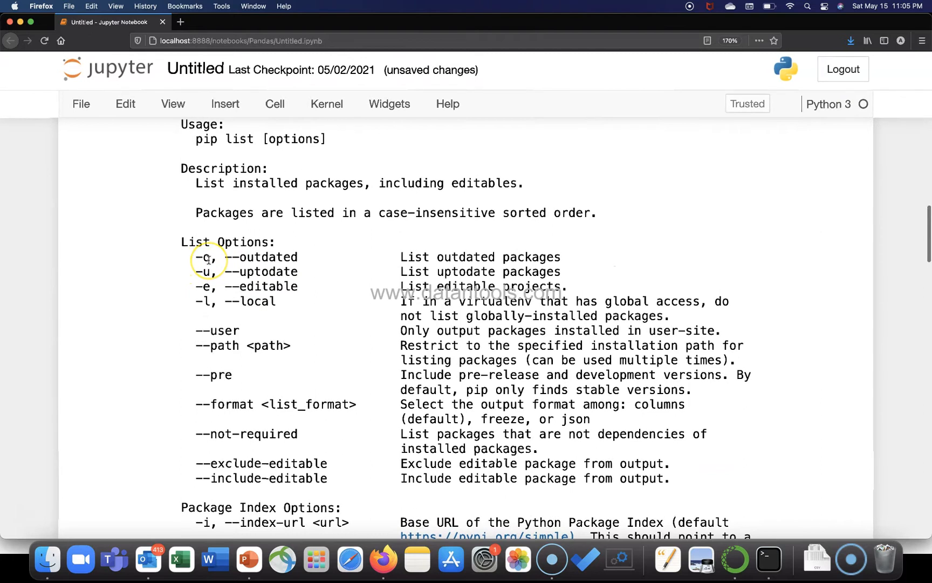
{"action": "mouse_move", "coordinate": [283, 257]}
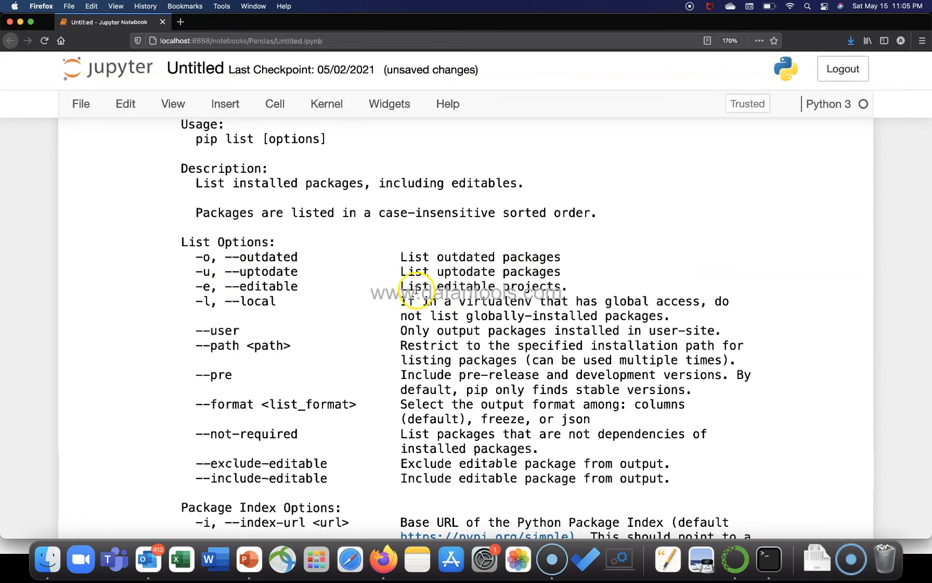
{"action": "mouse_move", "coordinate": [539, 293]}
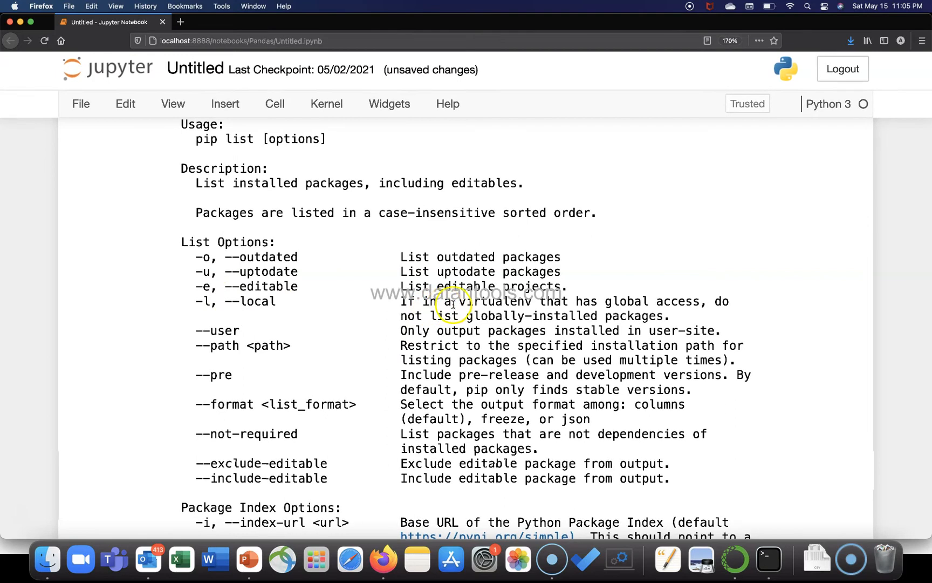
{"action": "mouse_move", "coordinate": [623, 302]}
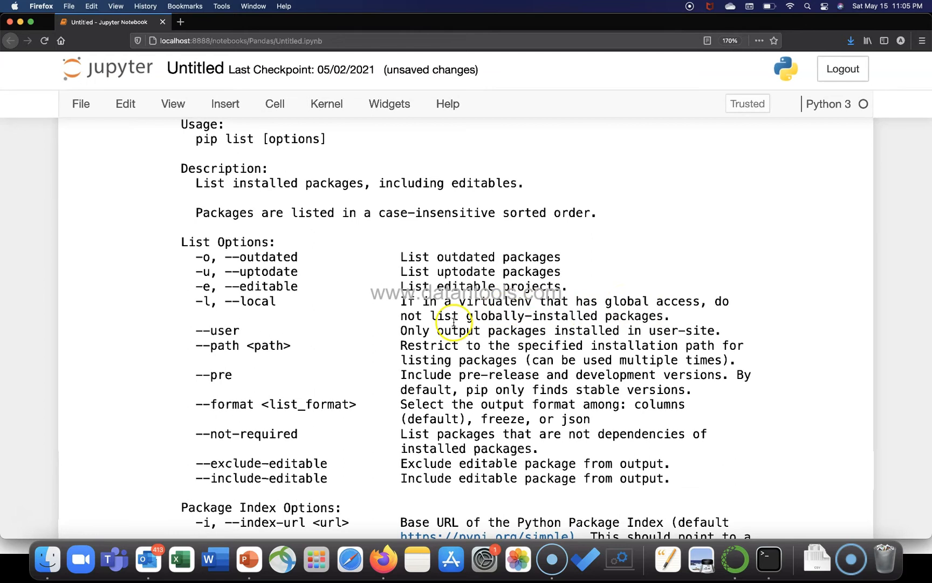
{"action": "mouse_move", "coordinate": [642, 301]}
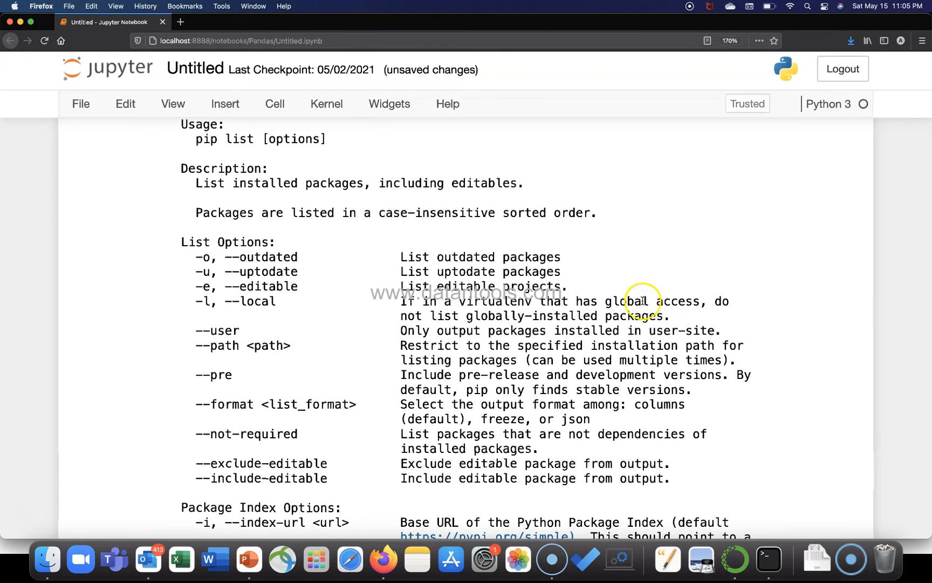
{"action": "mouse_move", "coordinate": [572, 330]}
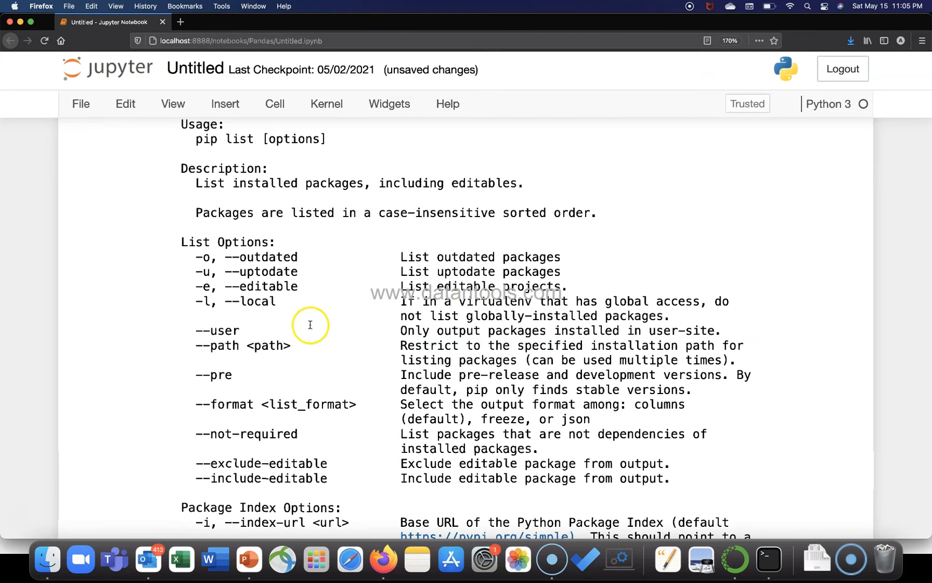
{"action": "mouse_move", "coordinate": [390, 342]}
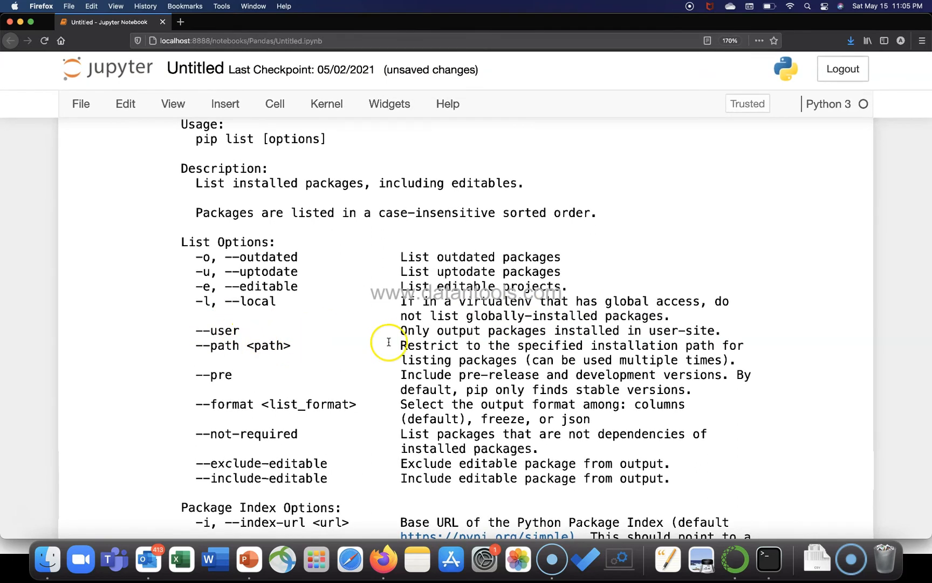
{"action": "mouse_move", "coordinate": [682, 335]}
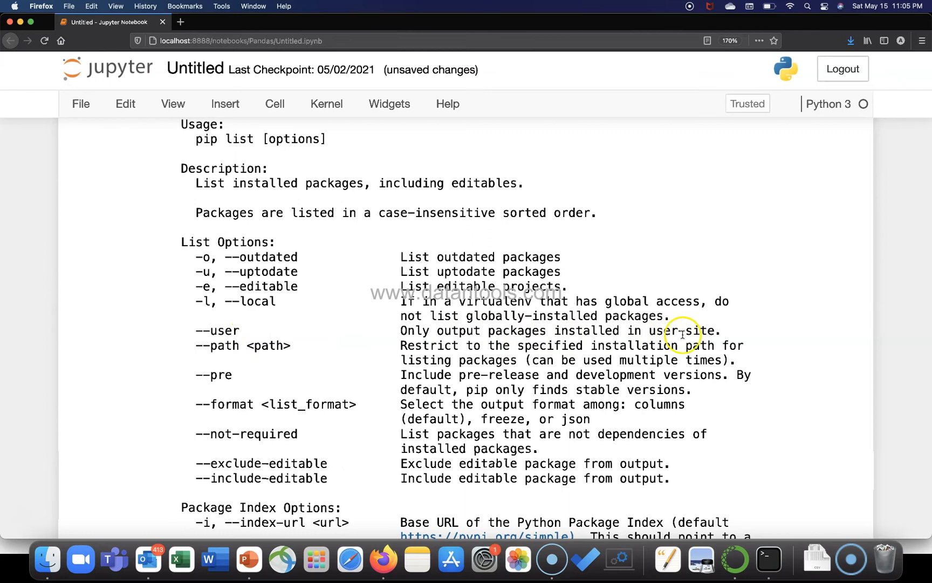
{"action": "mouse_move", "coordinate": [257, 482]}
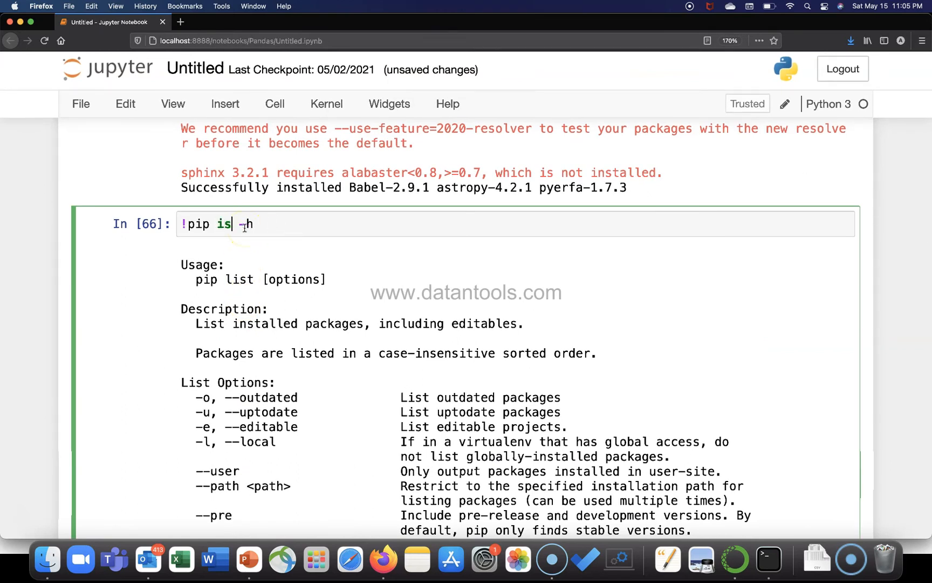
Step: Run !pip install -h and !pip uninstall -h, reviewing their help output
{"action": "type", "text": "int"}
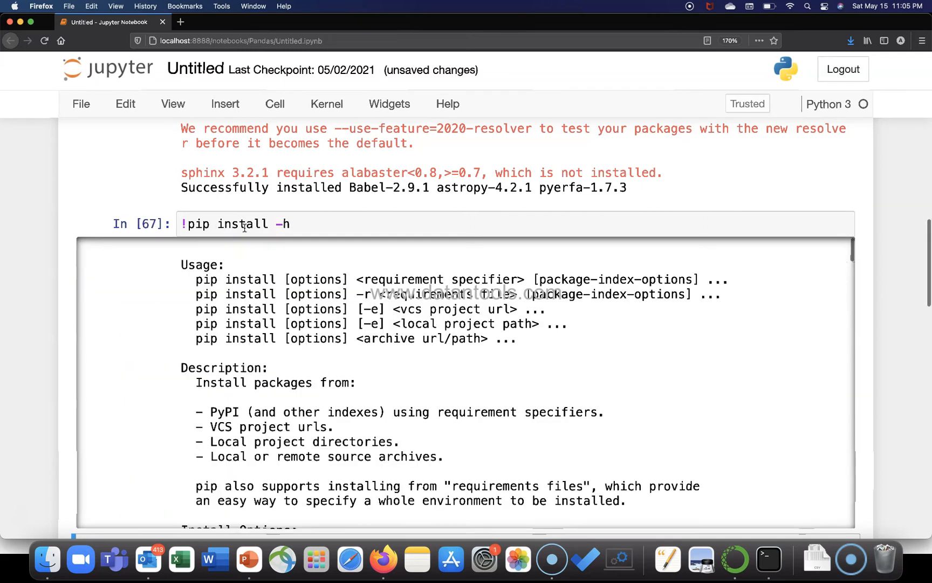
{"action": "scroll", "scroll_direction": "down", "scroll_amount": 3}
{"action": "type", "text": "un"}
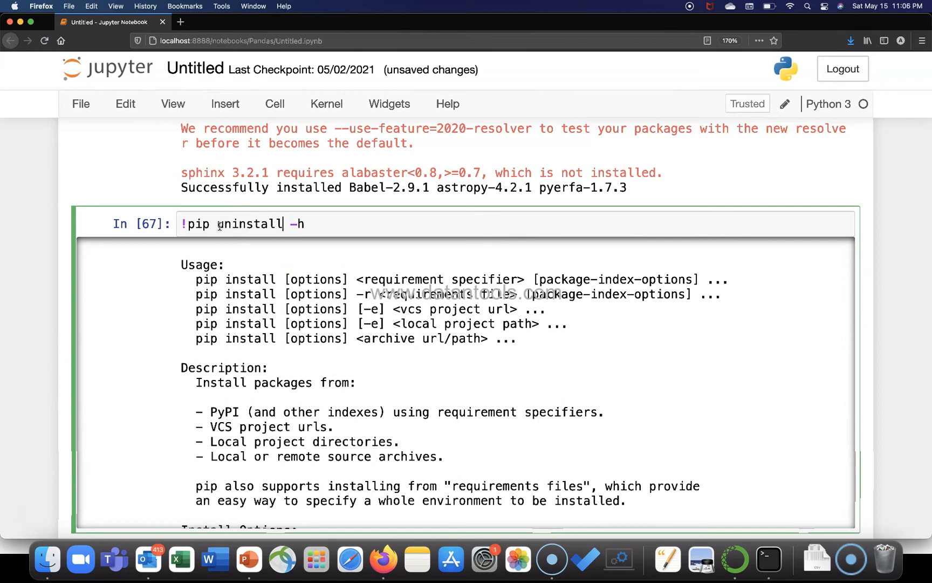
{"action": "scroll", "scroll_direction": "down", "scroll_amount": 3}
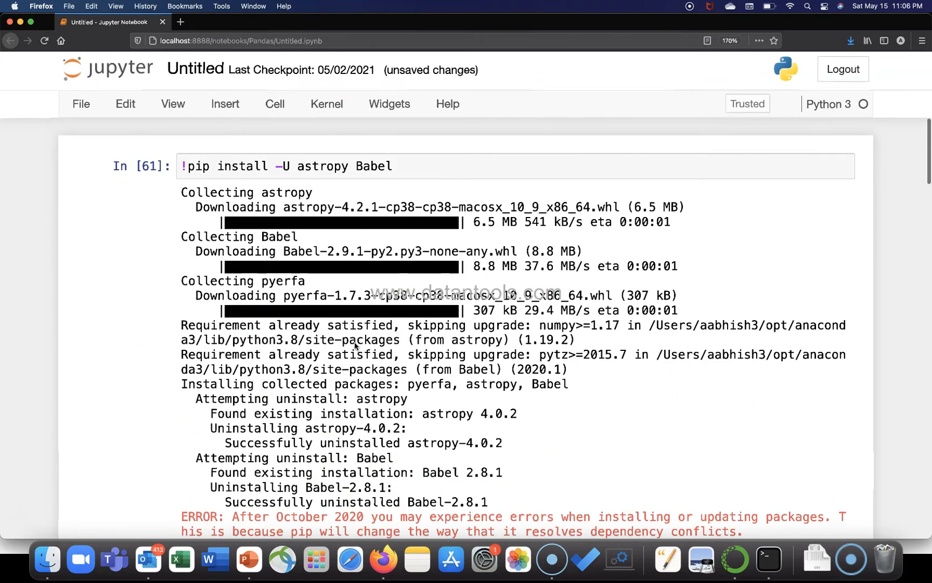
{"action": "scroll", "scroll_direction": "down", "scroll_amount": 3}
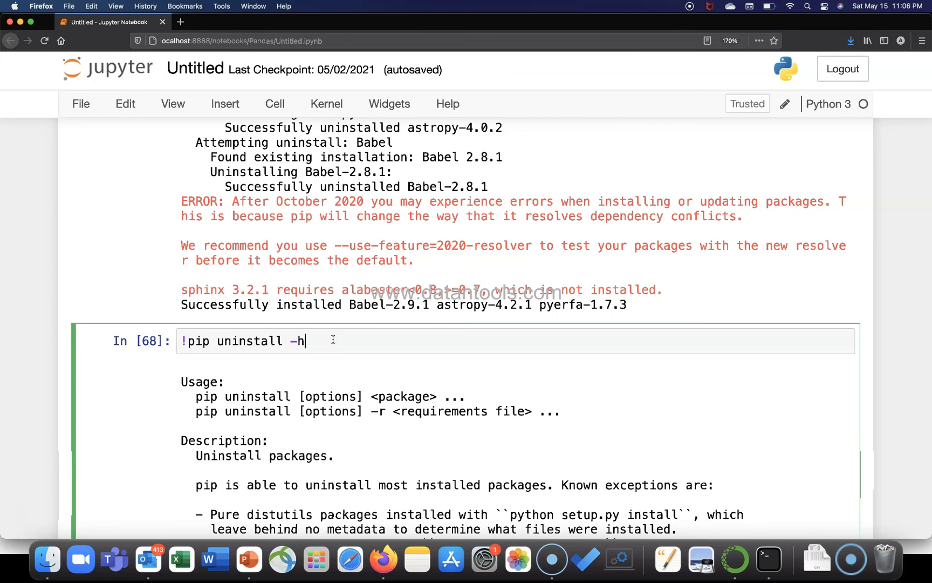
Step: Replace 'uninstall' with 'show' and run !pip show -h
{"action": "double_click", "coordinate": [241, 342]}
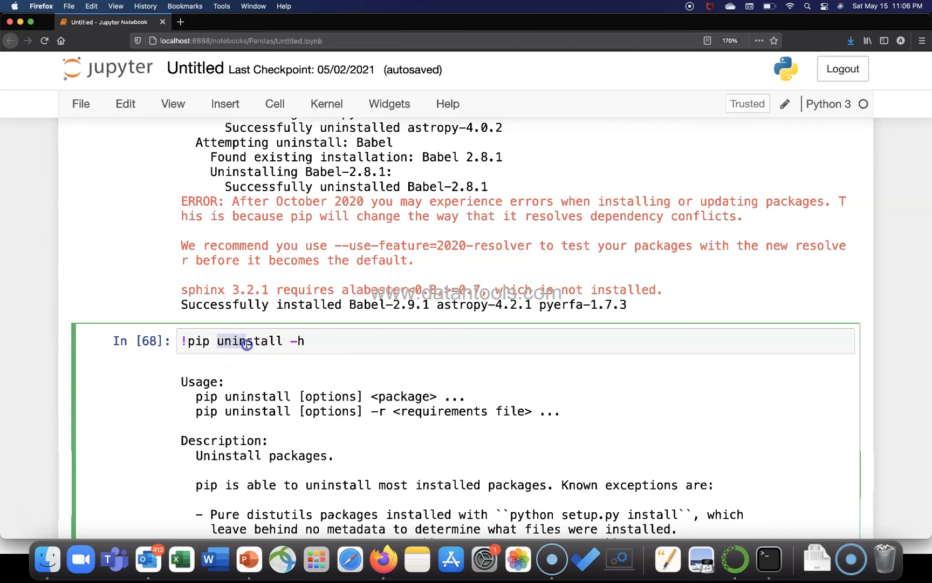
{"action": "type", "text": "show"}
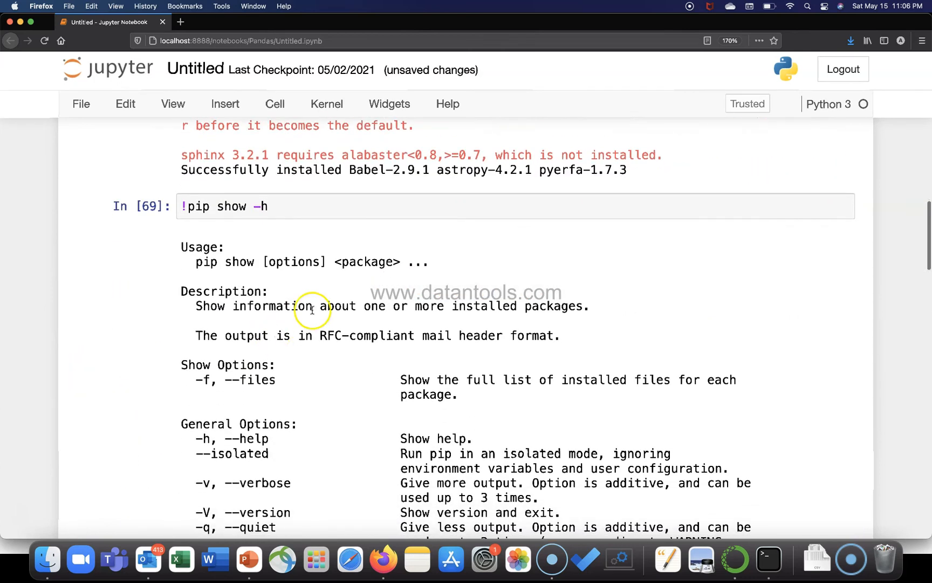
{"action": "scroll", "scroll_direction": "down", "scroll_amount": 3}
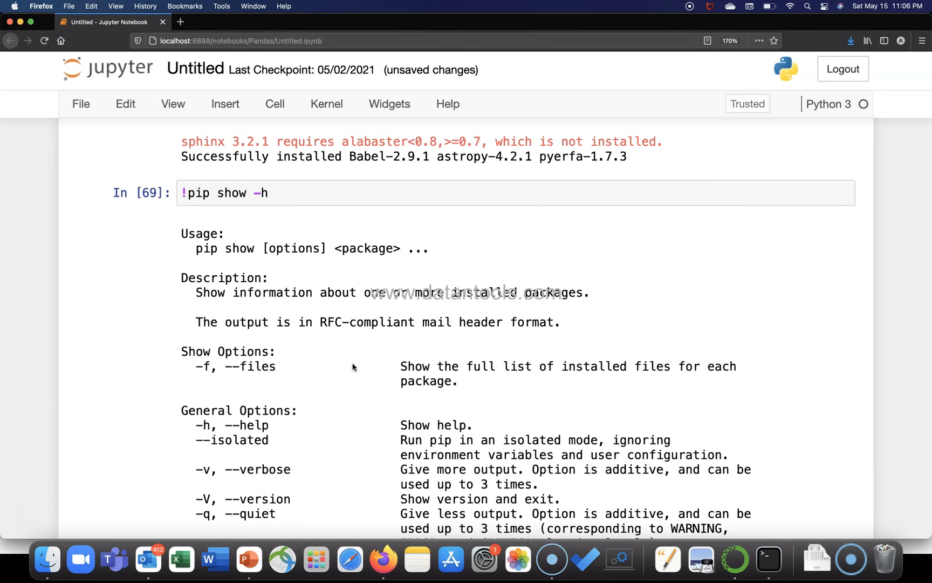
{"action": "scroll", "scroll_direction": "down", "scroll_amount": 3}
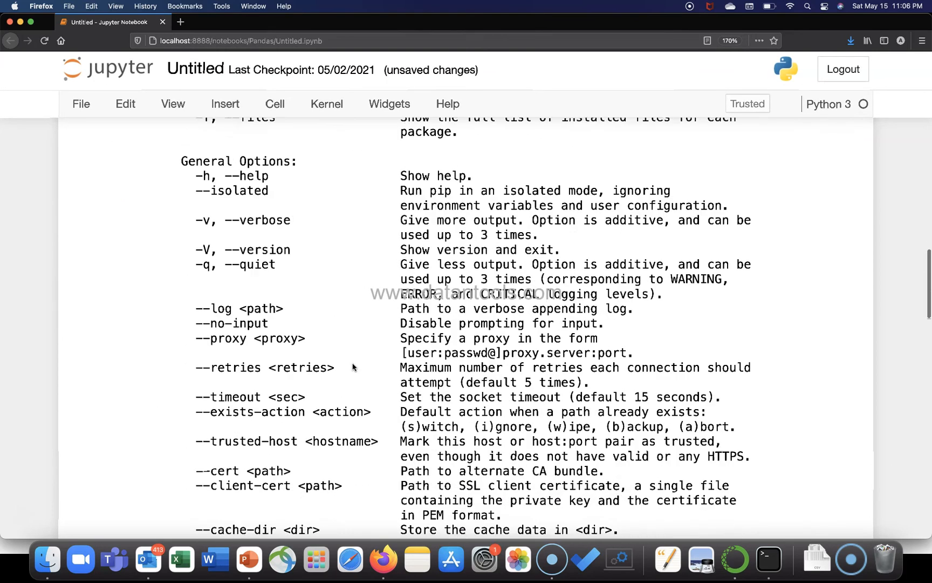
{"action": "scroll", "scroll_direction": "down", "scroll_amount": 3}
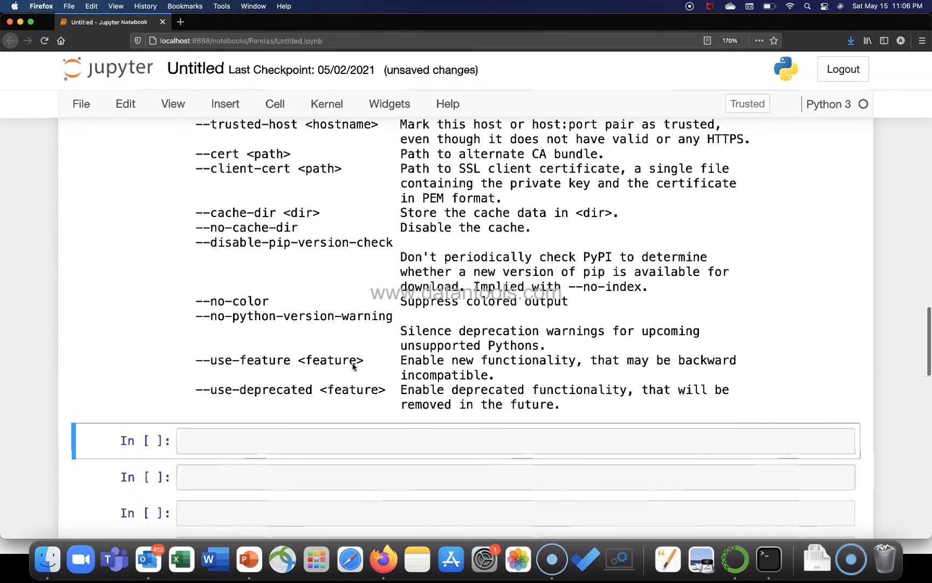